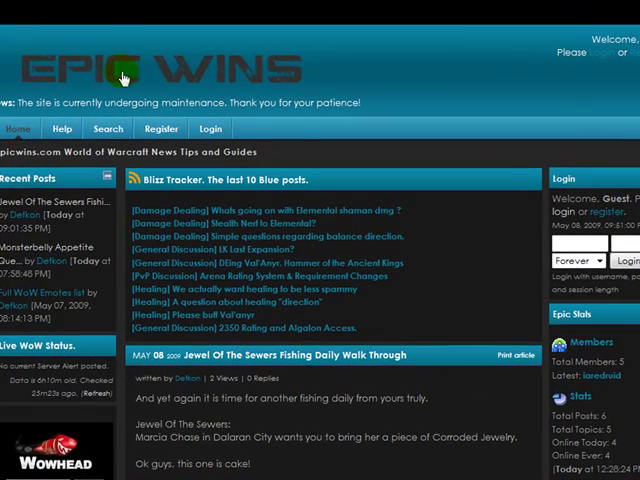
mouse_move(601, 165)
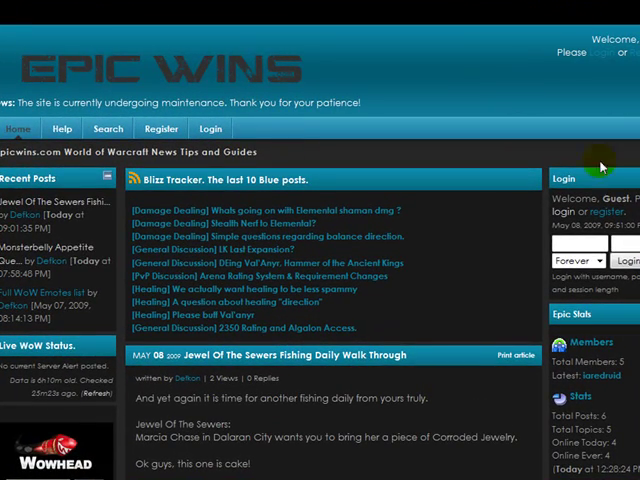
Search Curse's World of Warcraft addons for 'Recount'.
scroll(down, 3)
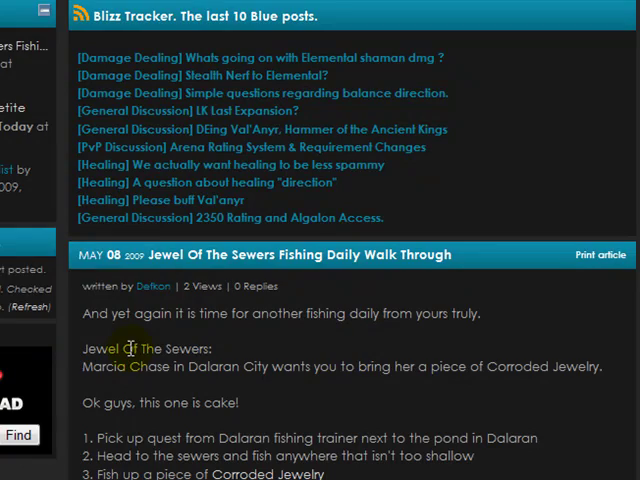
scroll(down, 3)
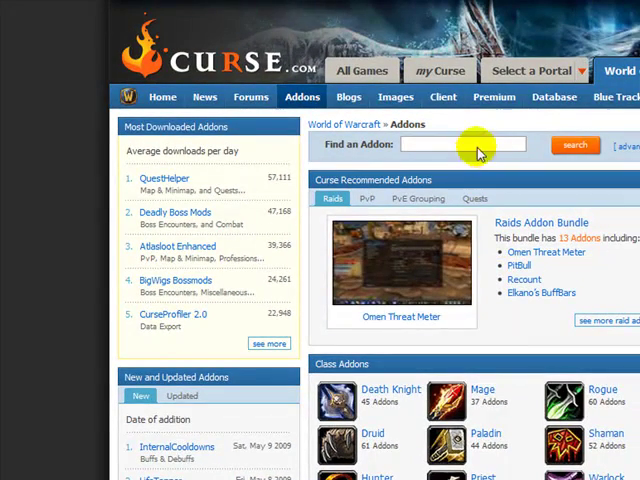
mouse_move(562, 292)
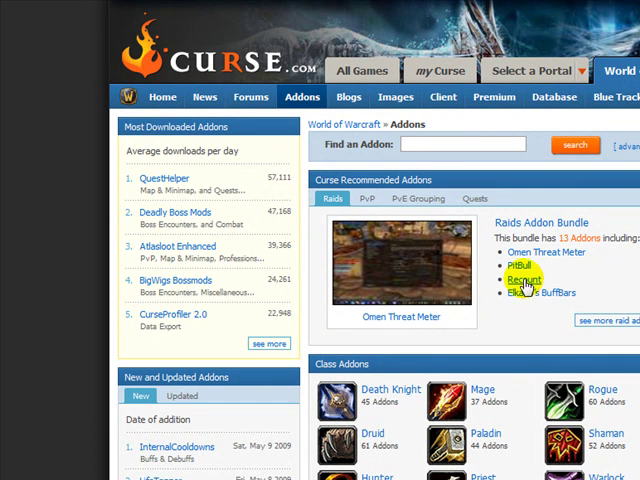
mouse_move(456, 160)
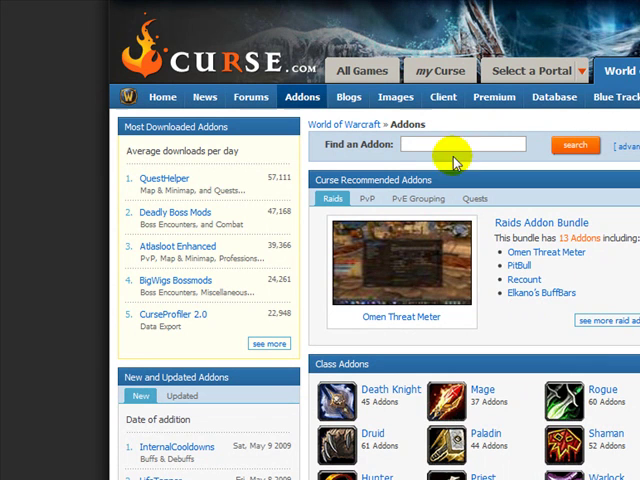
text(Re)
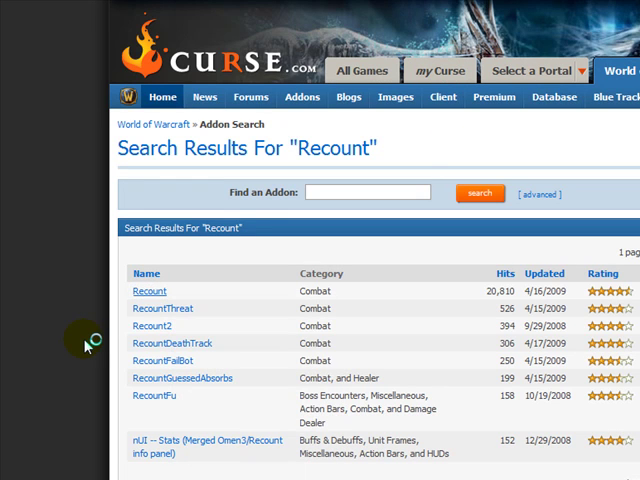
Open the Recount addon page and start the v3.1d stable download.
click(148, 291)
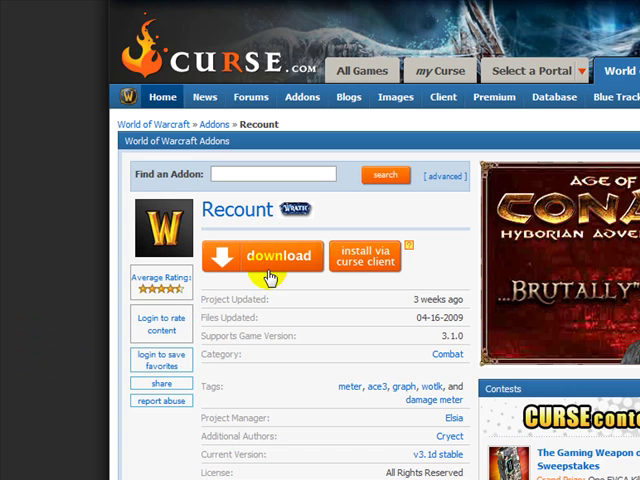
mouse_move(277, 263)
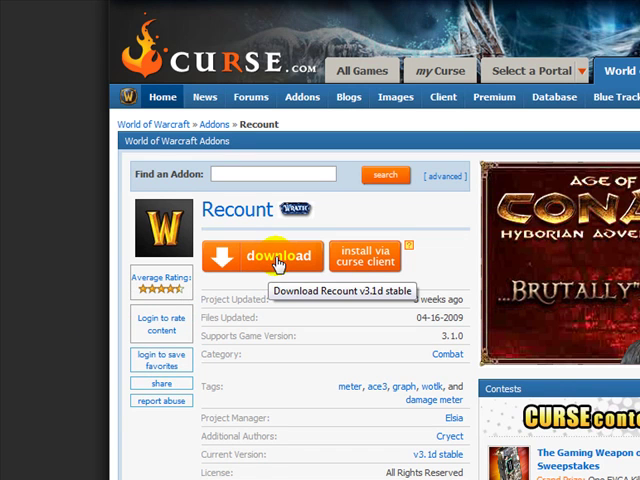
click(267, 256)
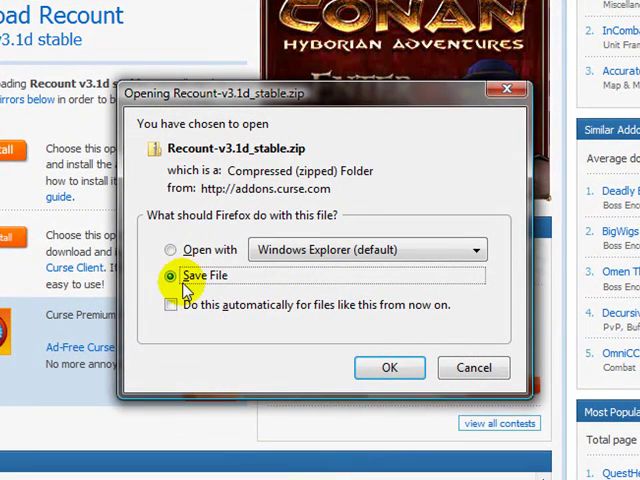
mouse_move(302, 148)
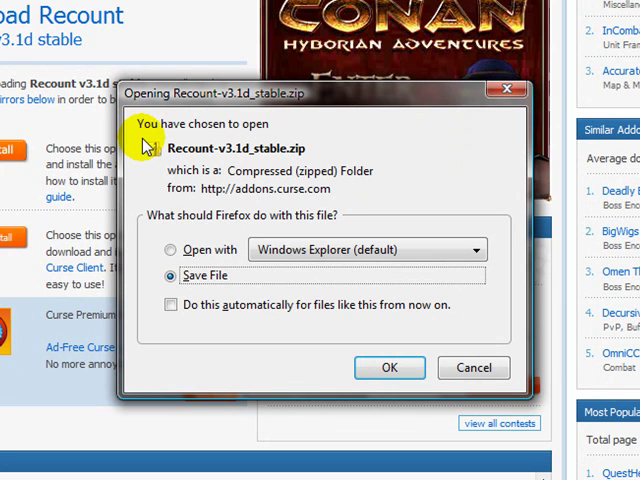
mouse_move(365, 160)
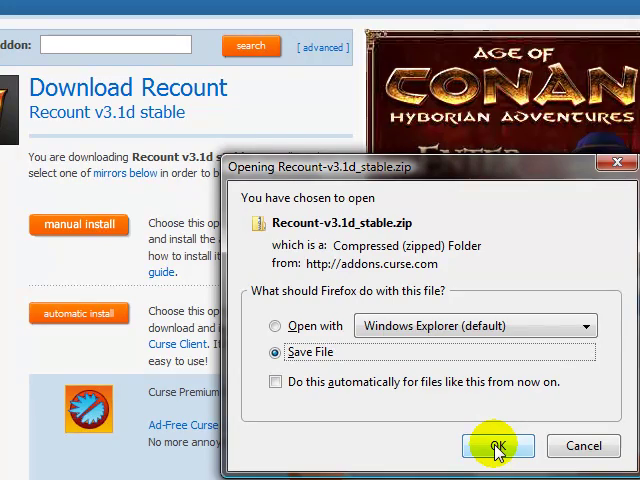
Save Recount-v3.1d_stable.zip to disk instead of opening it.
click(497, 446)
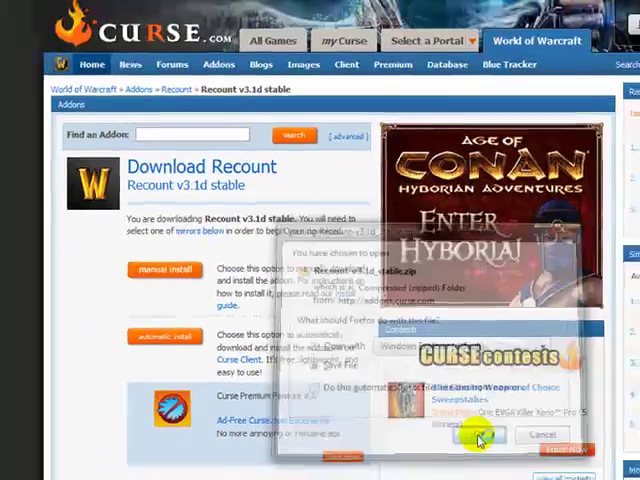
click(478, 434)
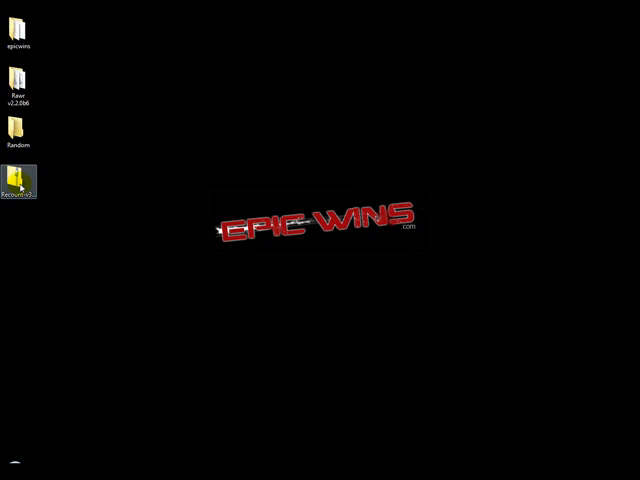
Open the Recount zip on the desktop and copy its Recount folder out beside it.
drag(20, 178, 280, 183)
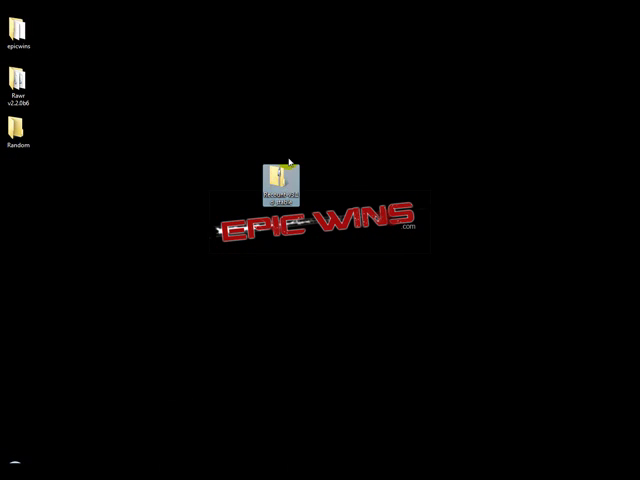
mouse_move(283, 175)
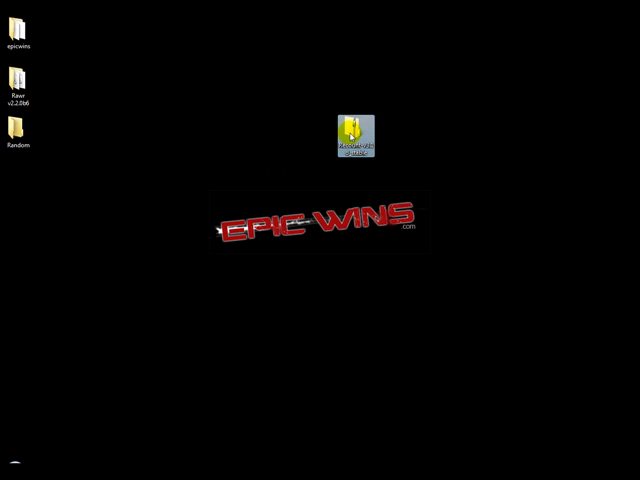
double_click(352, 133)
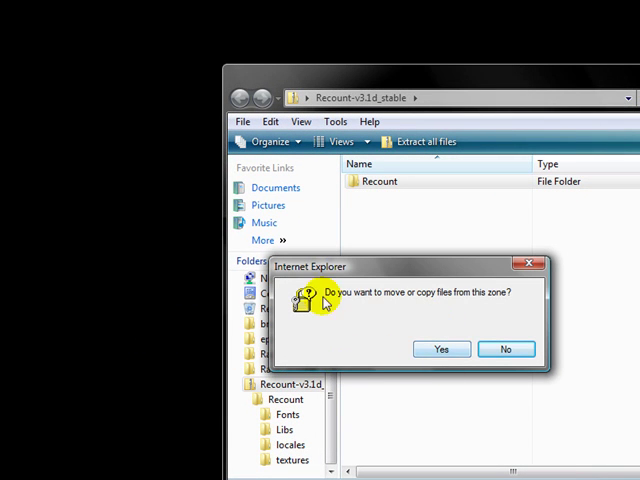
click(441, 348)
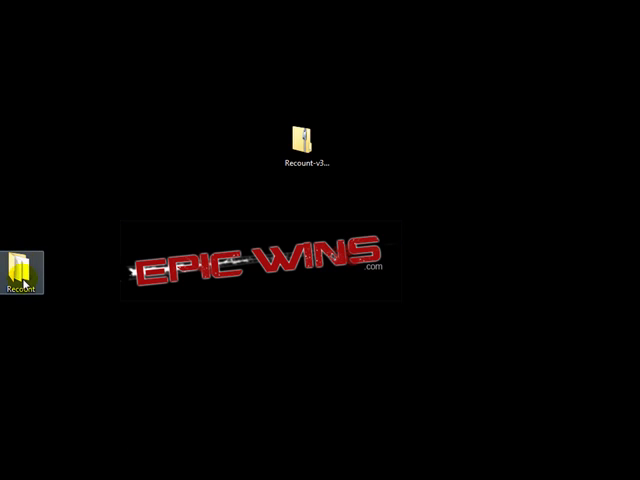
drag(18, 275, 112, 205)
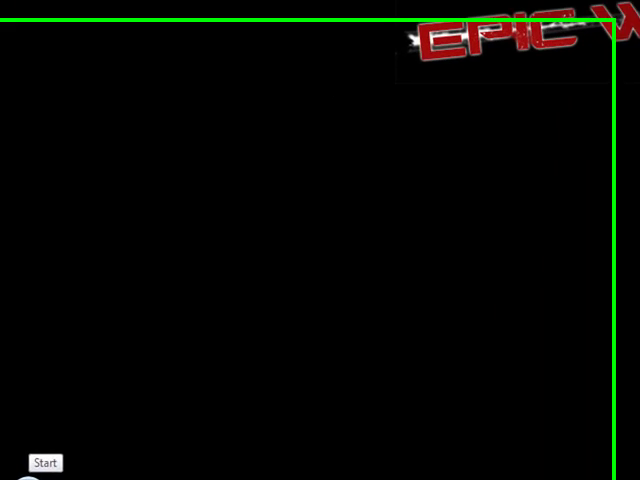
Search 'c:\' from the Start Menu to find the World of Warcraft folder.
click(44, 462)
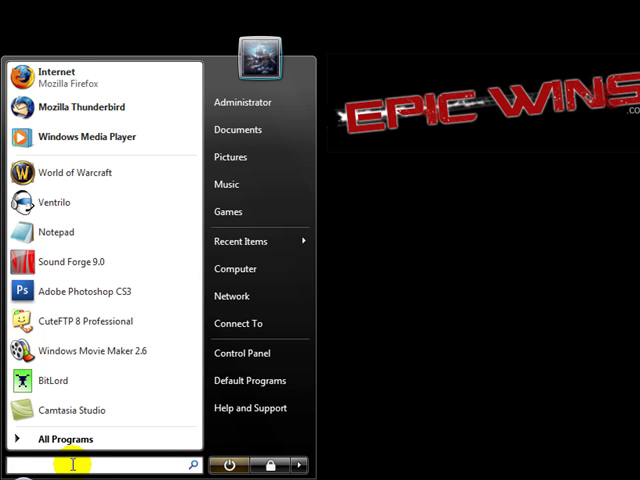
text(c:\)
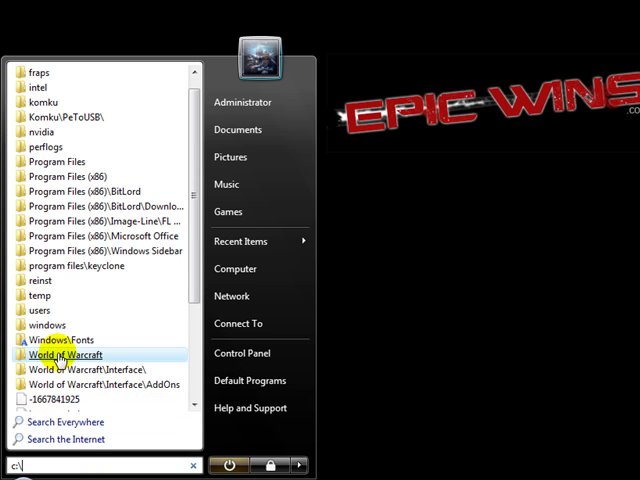
mouse_move(67, 355)
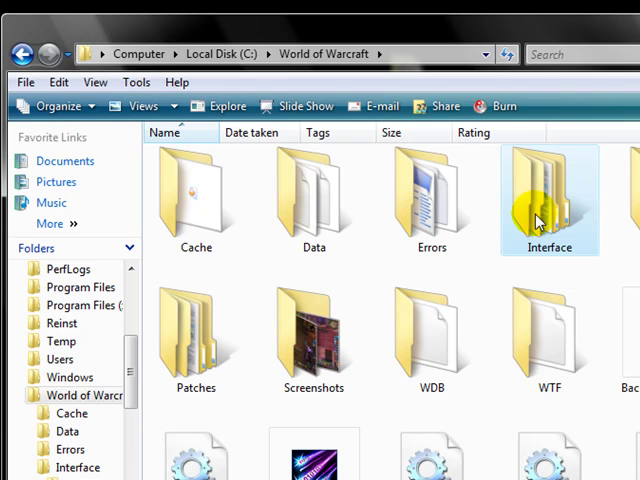
Open Interface\AddOns and browse installed addons like Auctioneer, DBM and Quartz.
double_click(548, 190)
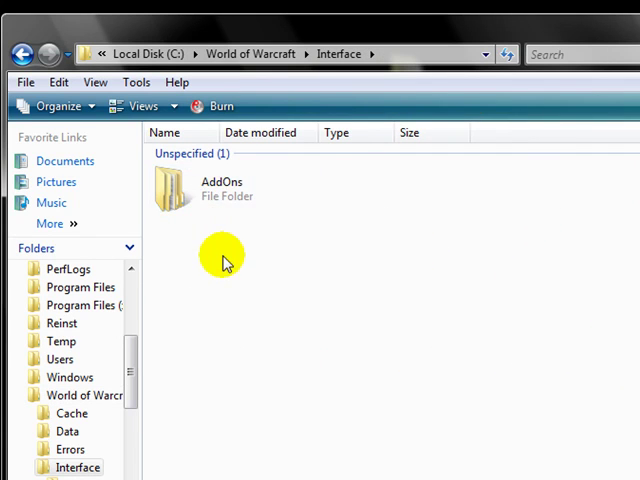
double_click(220, 188)
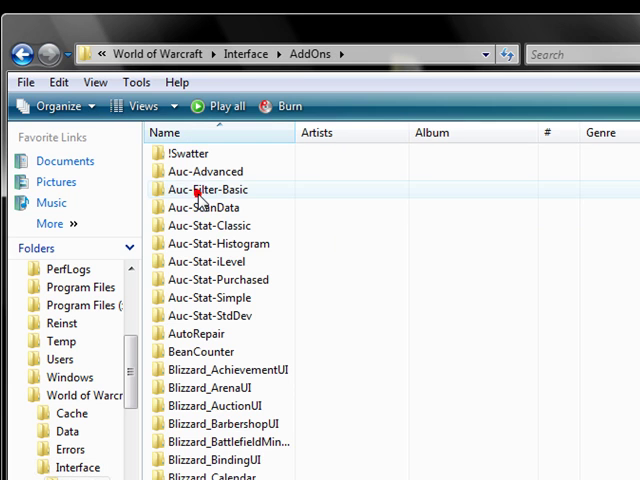
mouse_move(285, 200)
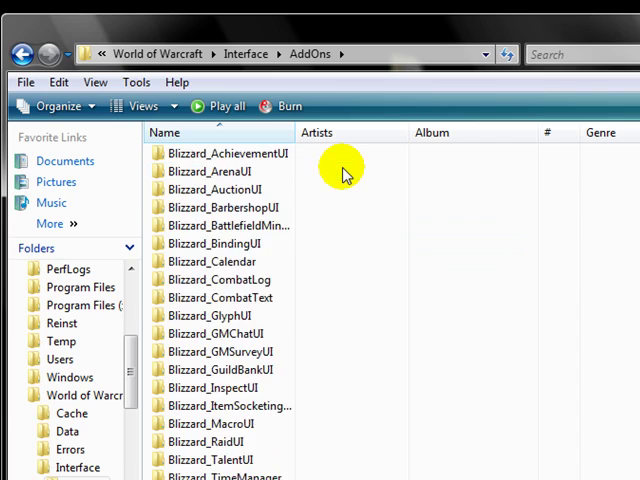
scroll(down, 3)
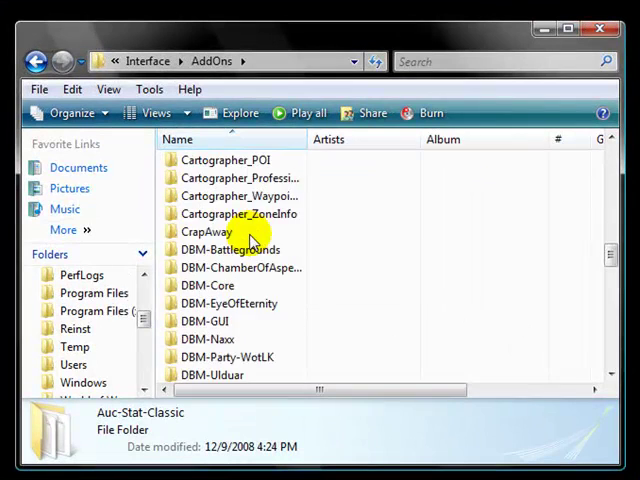
scroll(down, 3)
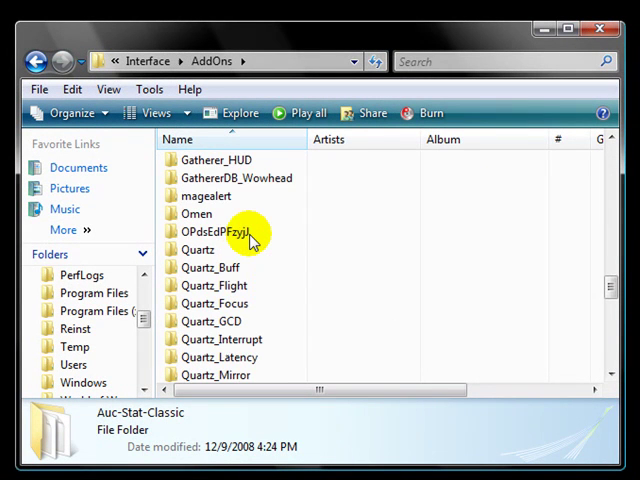
scroll(down, 3)
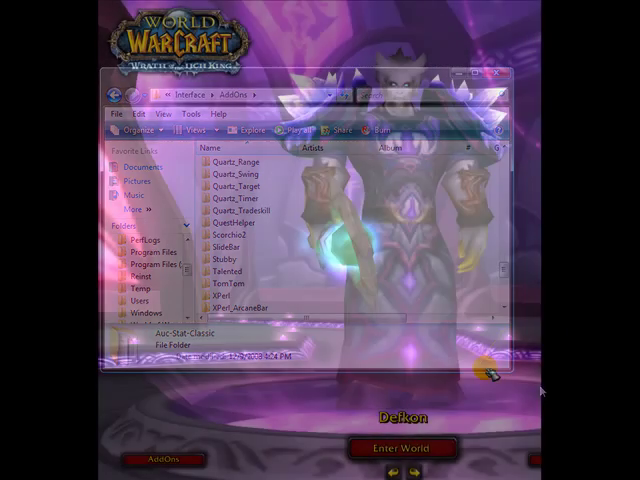
Return to the WoW character screen and open the AddOn List.
click(499, 76)
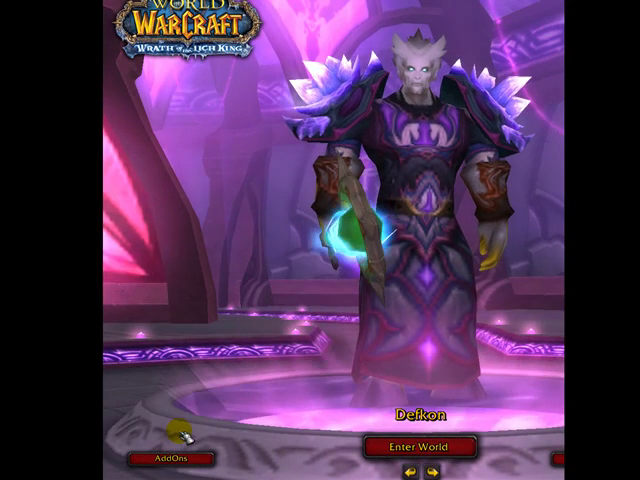
click(164, 457)
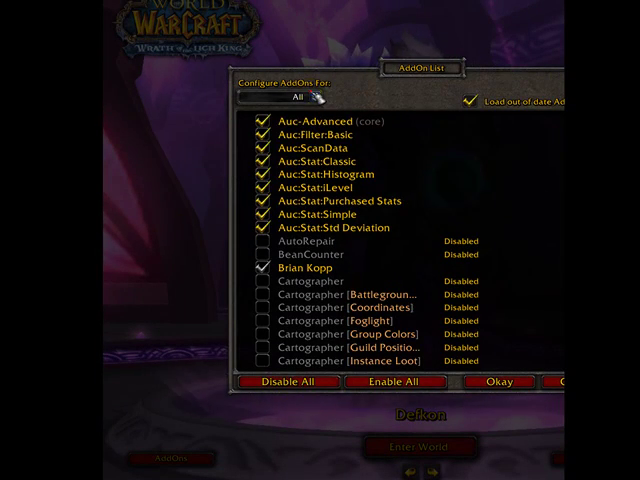
Scroll the AddOn List, confirm Recount is checked, and click Okay.
click(290, 97)
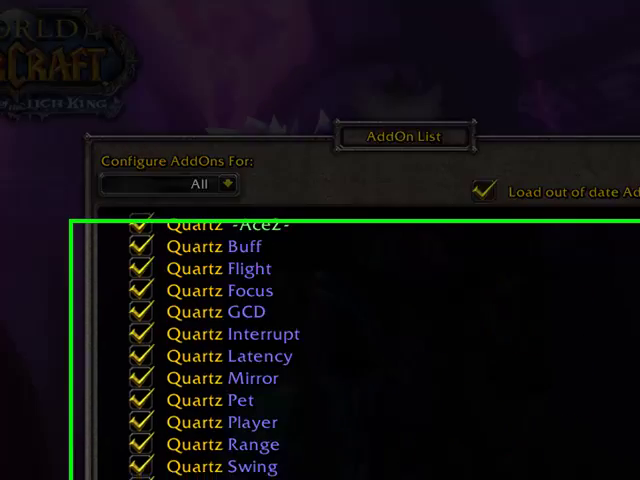
scroll(down, 3)
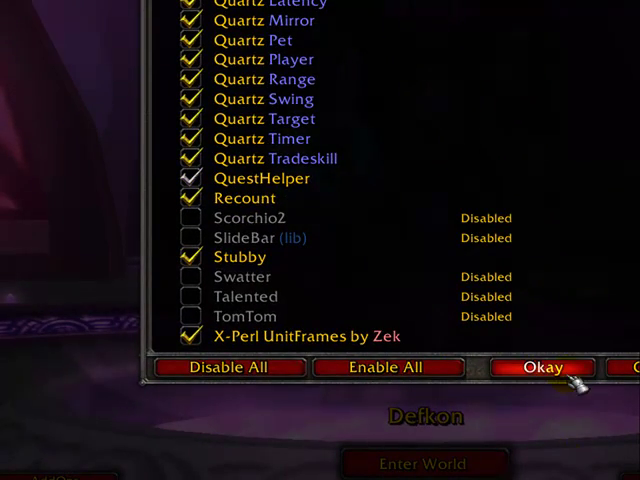
click(545, 367)
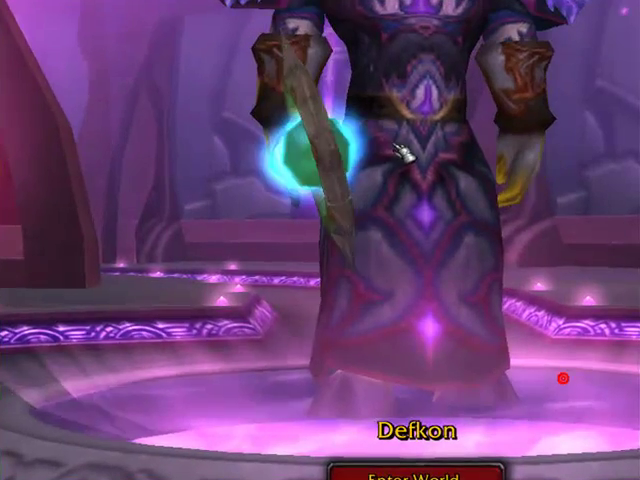